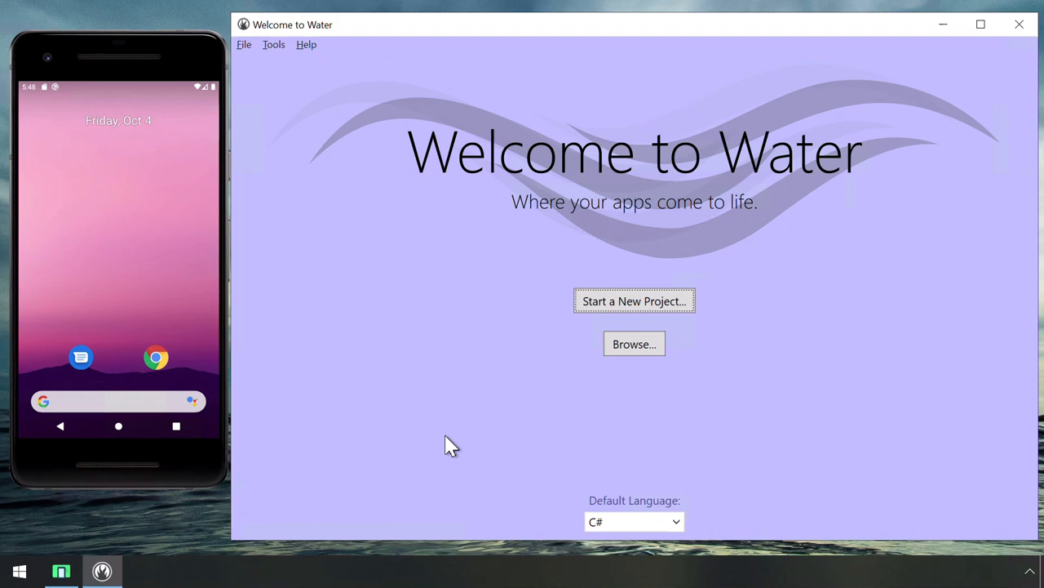
mouse_move(630, 306)
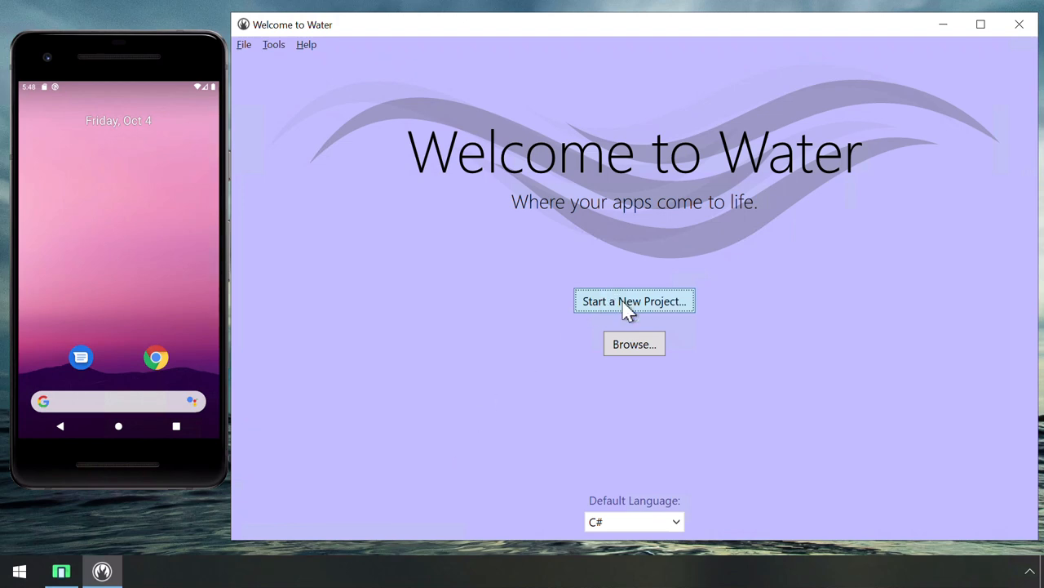
Create and save a new C# Android Application project named org.me.androidapplication
click(634, 300)
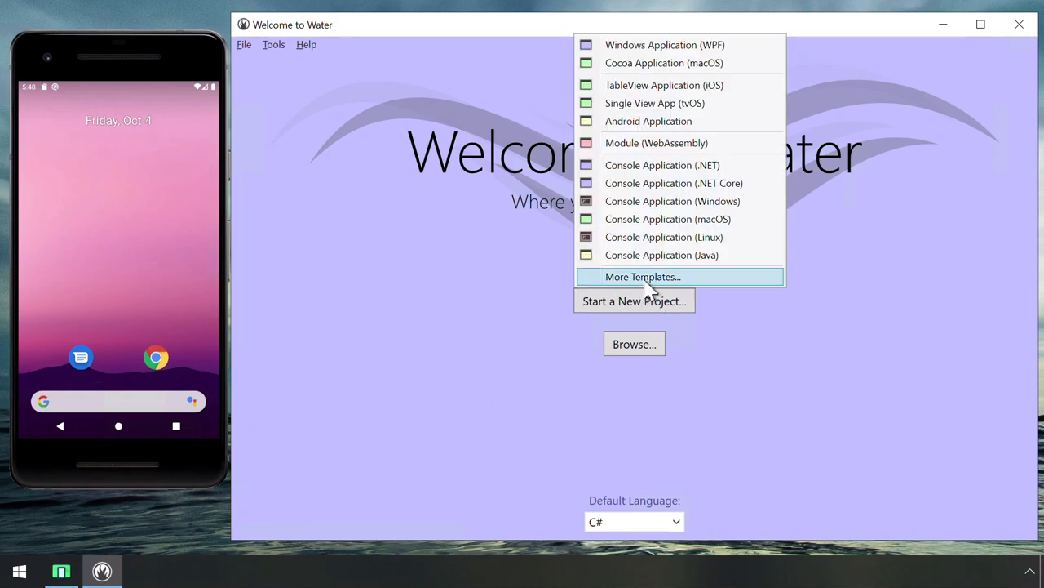
click(642, 277)
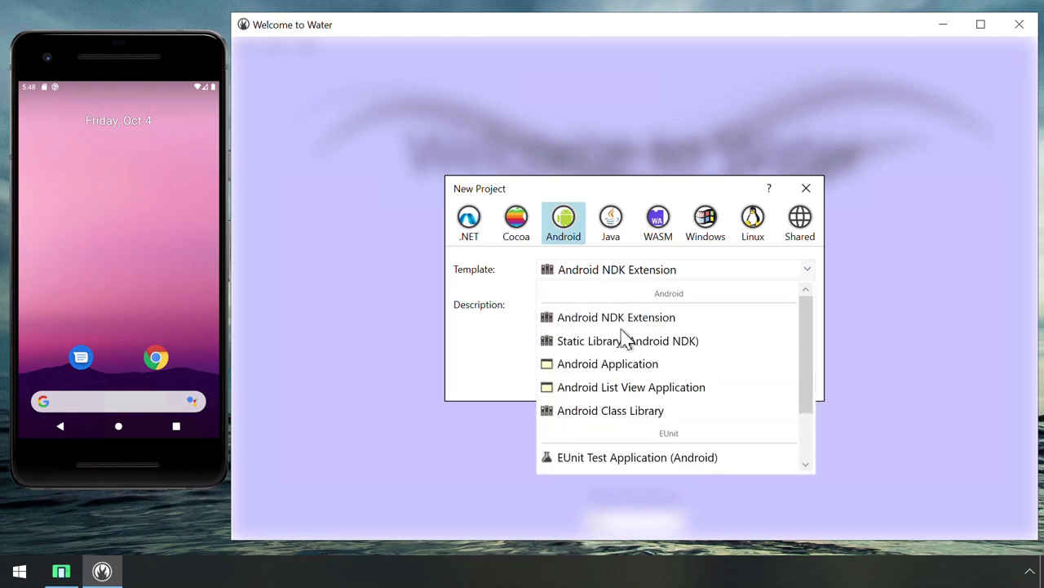
click(609, 363)
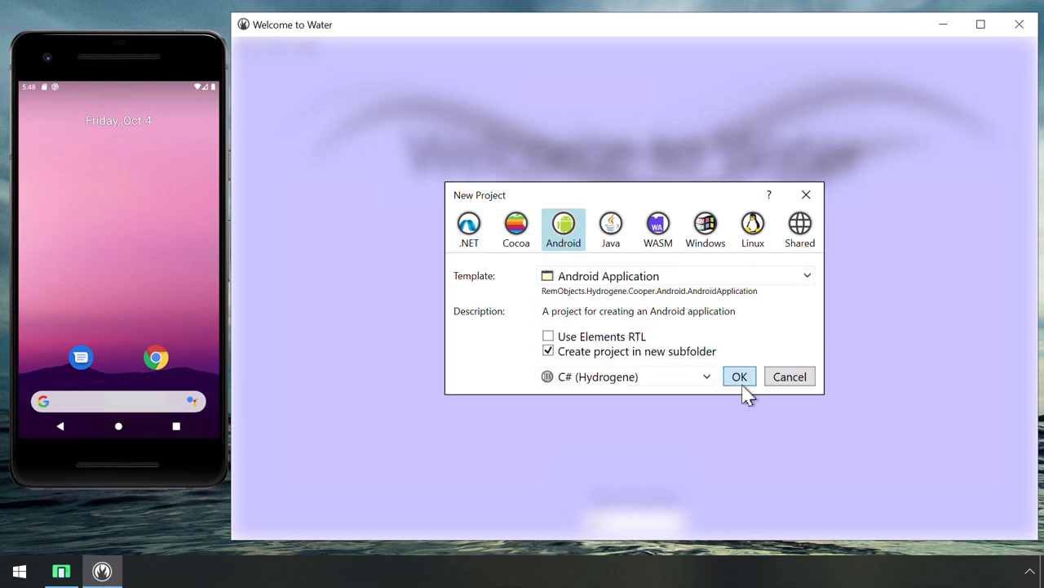
click(740, 376)
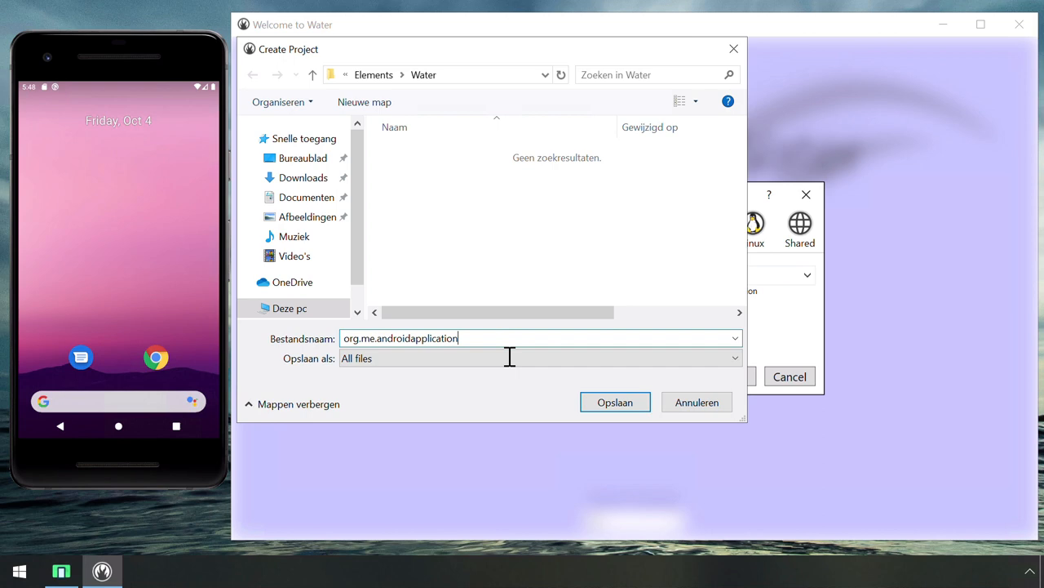
click(615, 401)
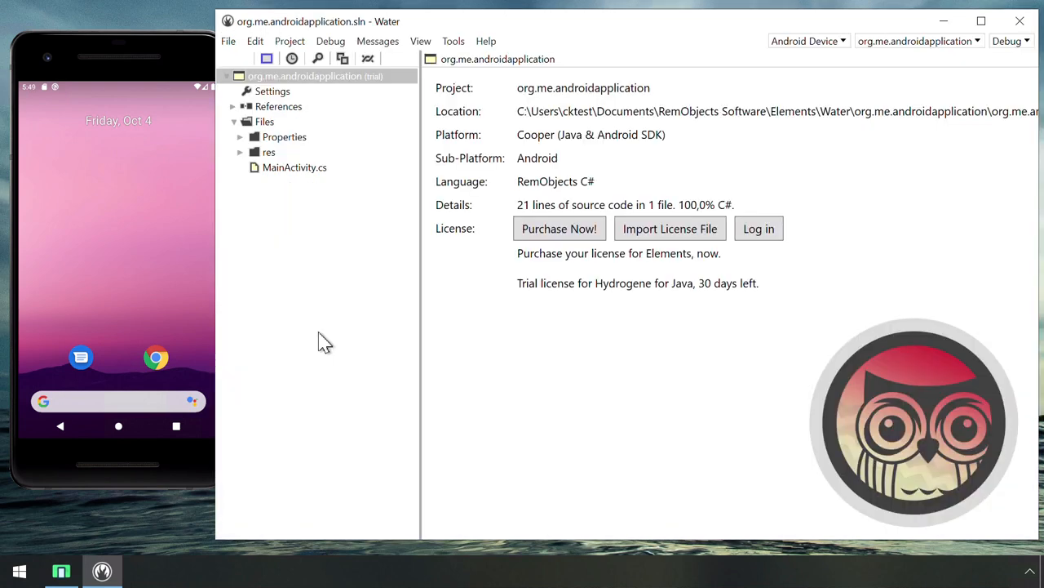
Add an Android NDK Extension project, NativeExtension, to the existing solution
right_click(323, 337)
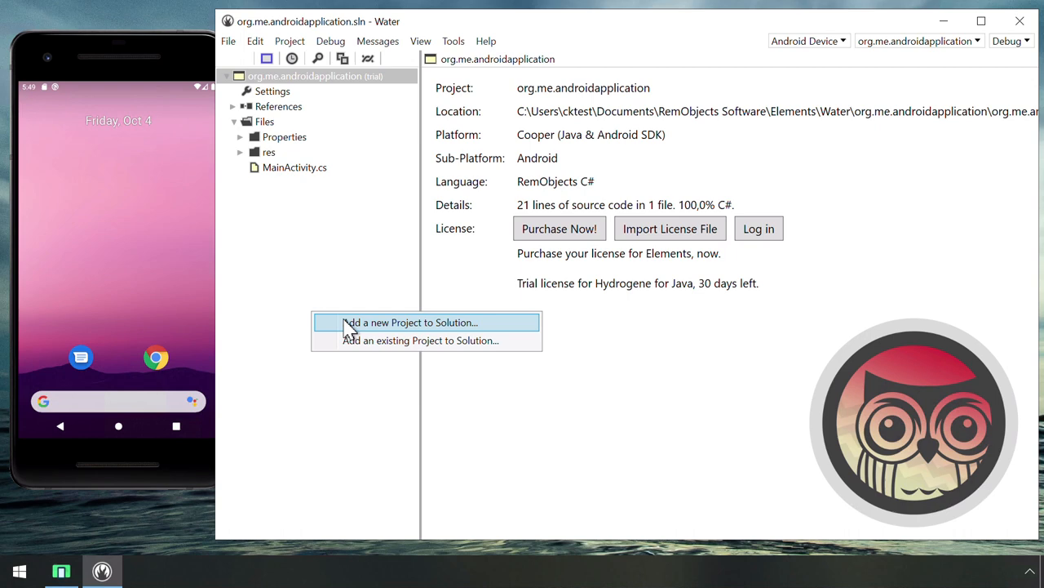
click(410, 322)
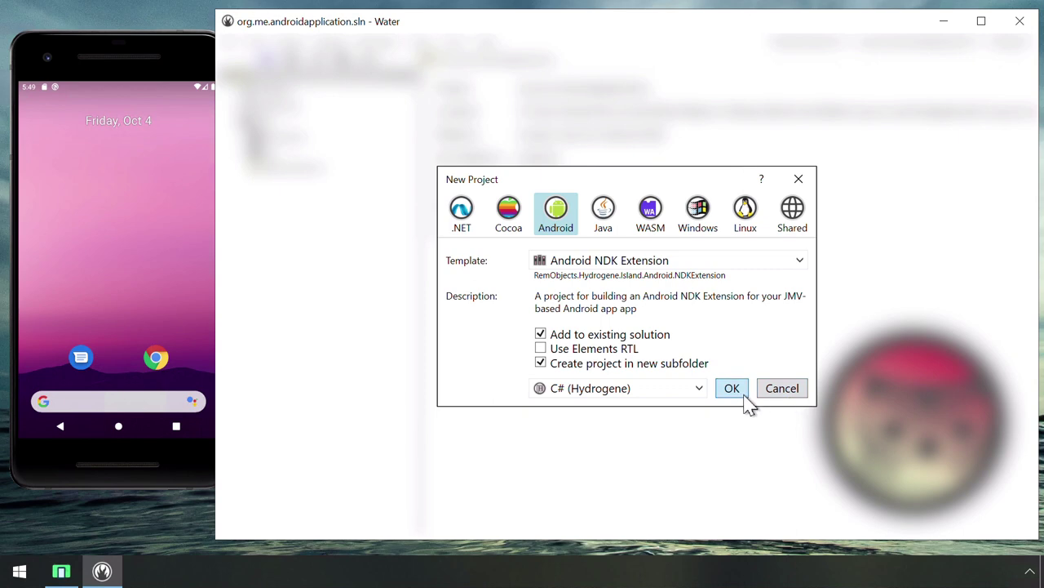
click(732, 388)
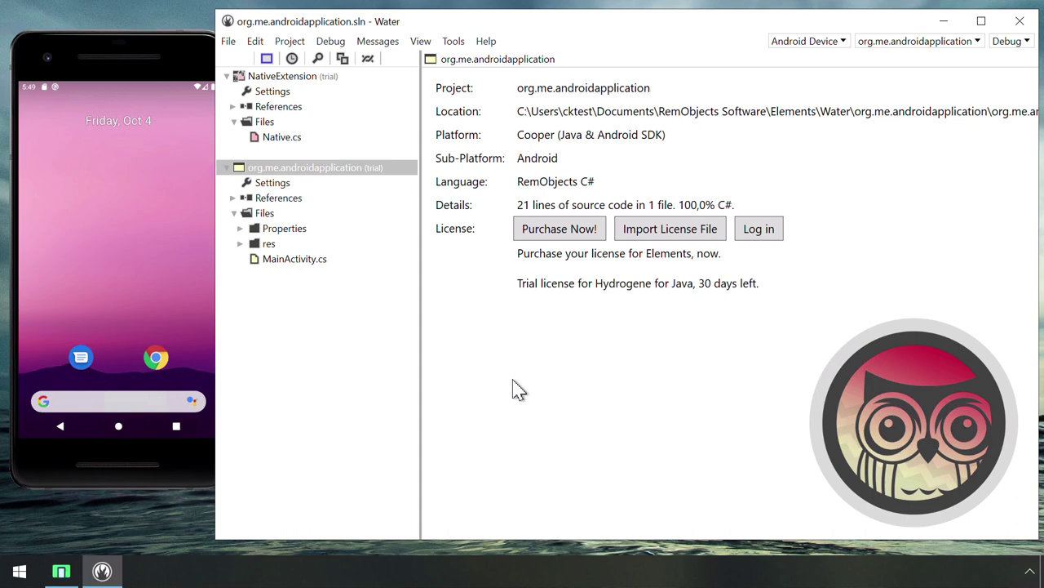
mouse_move(331, 317)
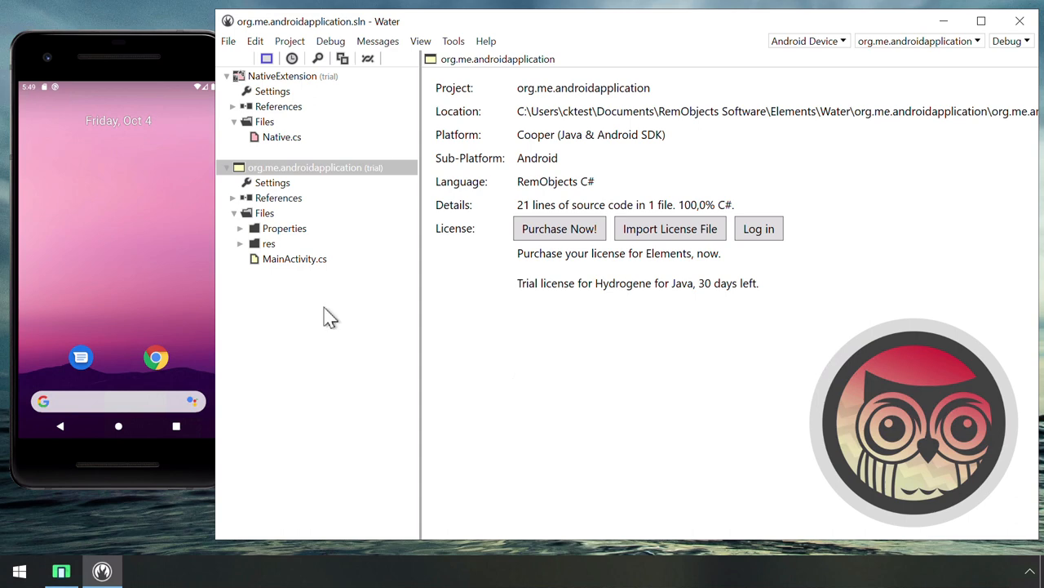
Open NativeExtension's Native.cs and select the FirstNDKFunction name returning "Hello from NDK!"
double_click(282, 136)
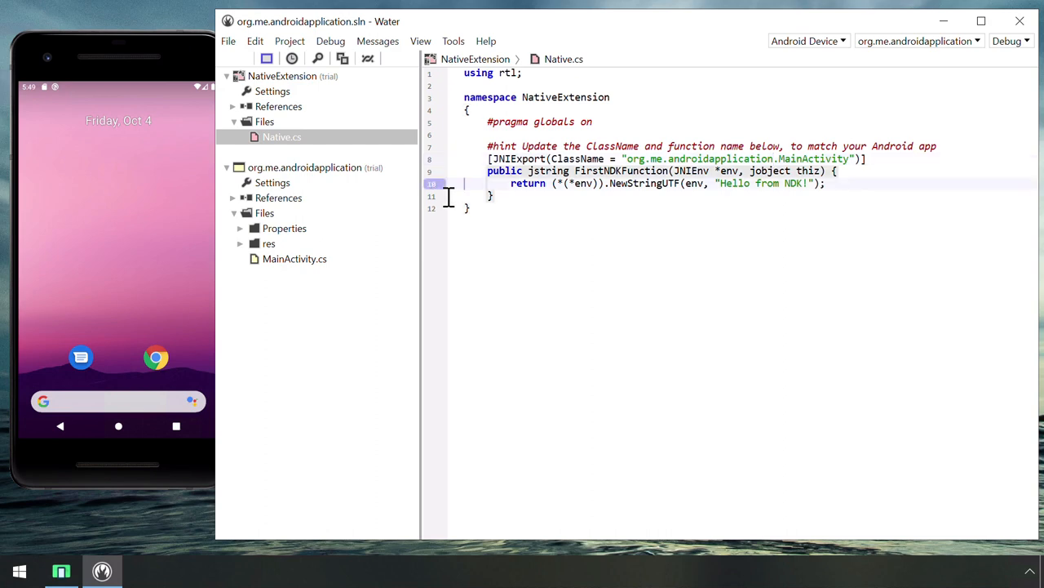
double_click(621, 171)
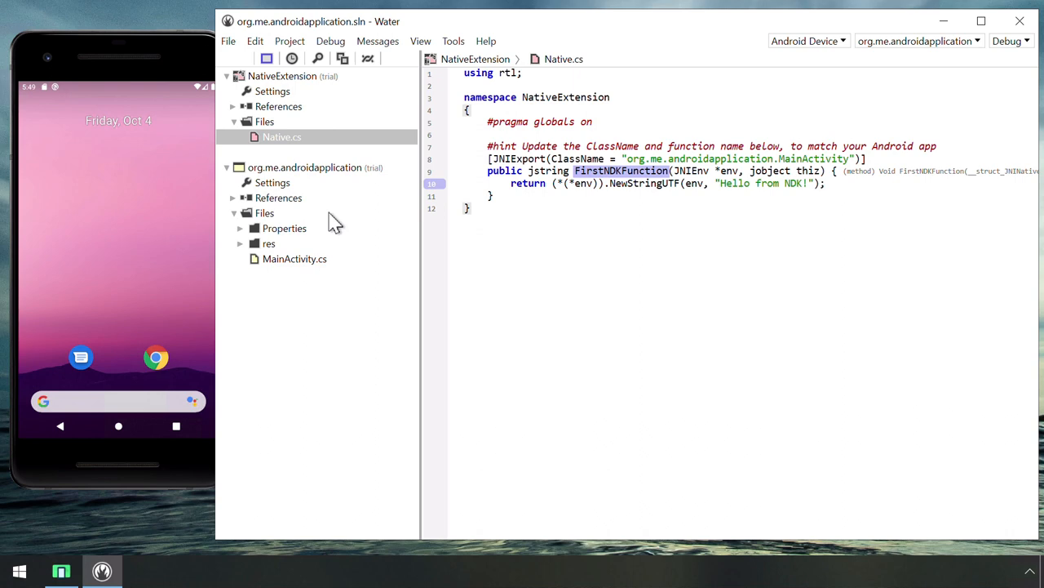
mouse_move(328, 236)
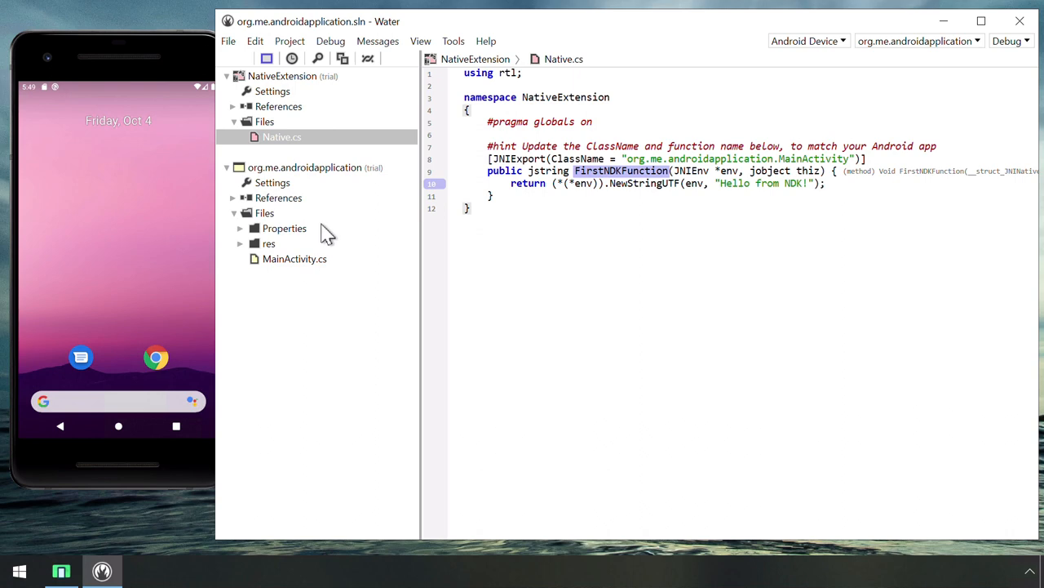
Open MainActivity.cs and declare the extern FirstNDKFunction() method
double_click(295, 259)
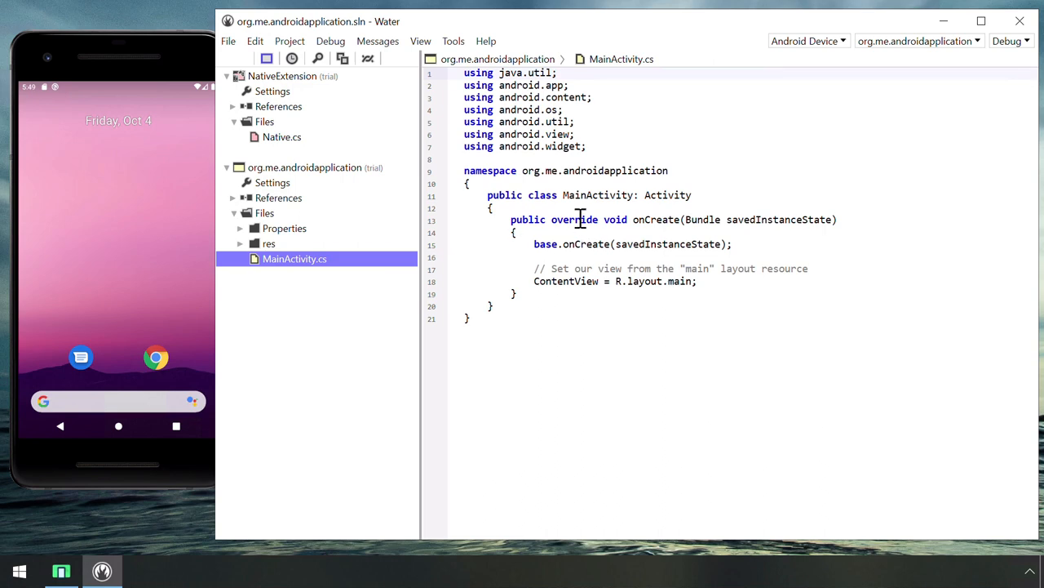
text(extern string)
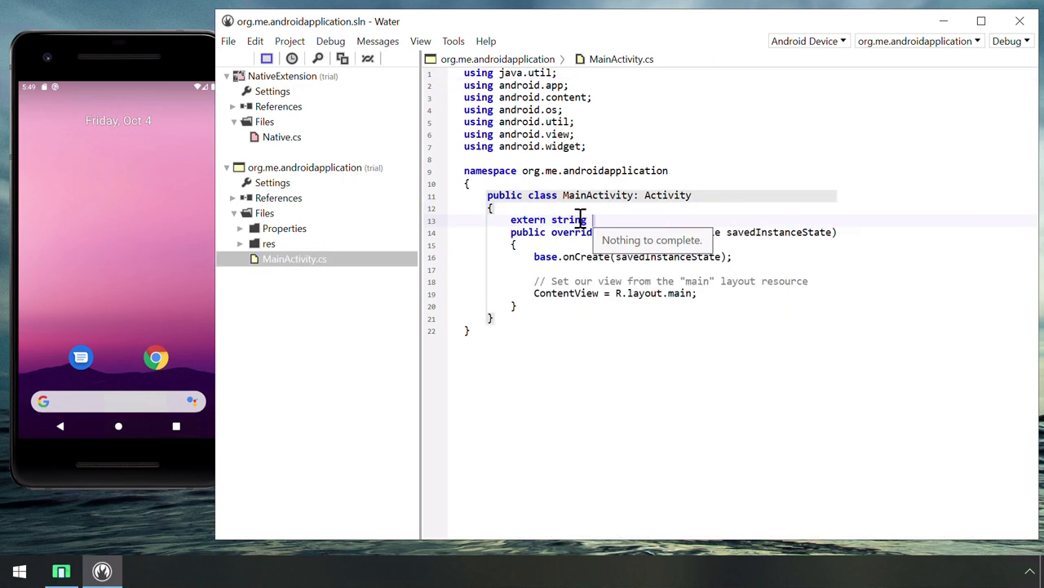
text(FirstNDKFunction();)
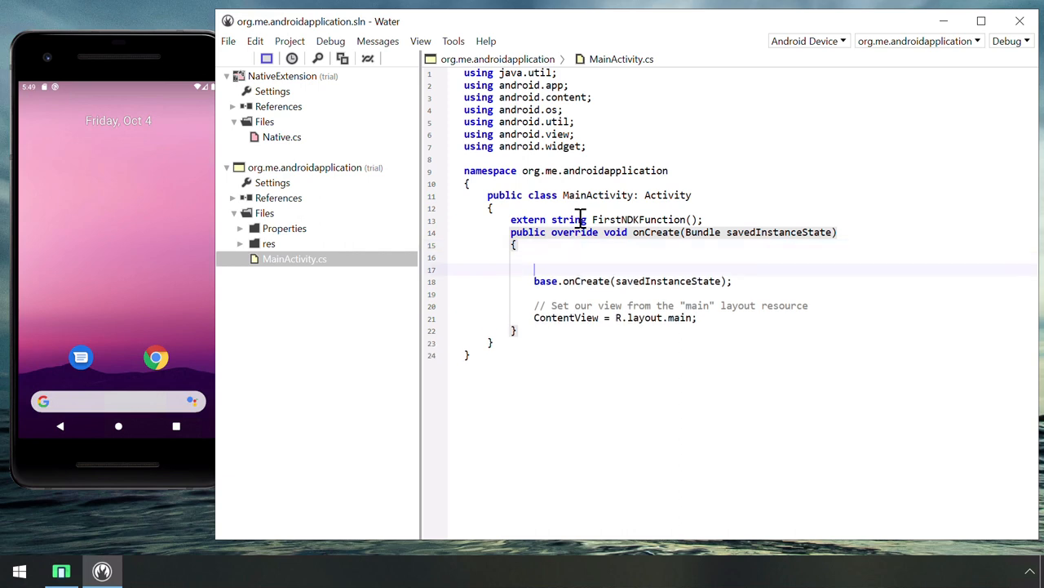
In onCreate, load the "NativeExtension" library and set Title from FirstNDKFunction()
text(System.loadLibrary)
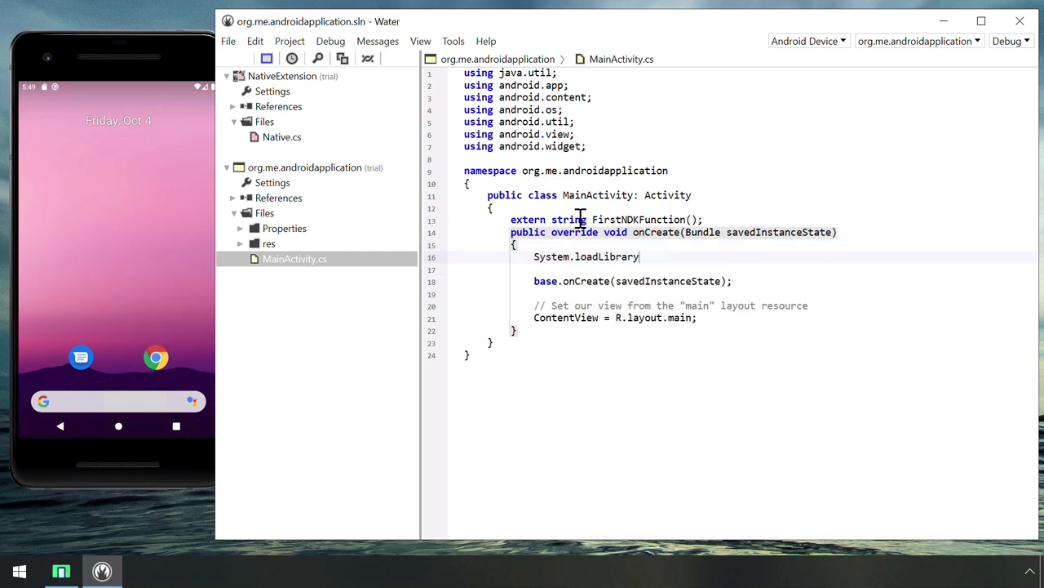
text(("NativeExt)
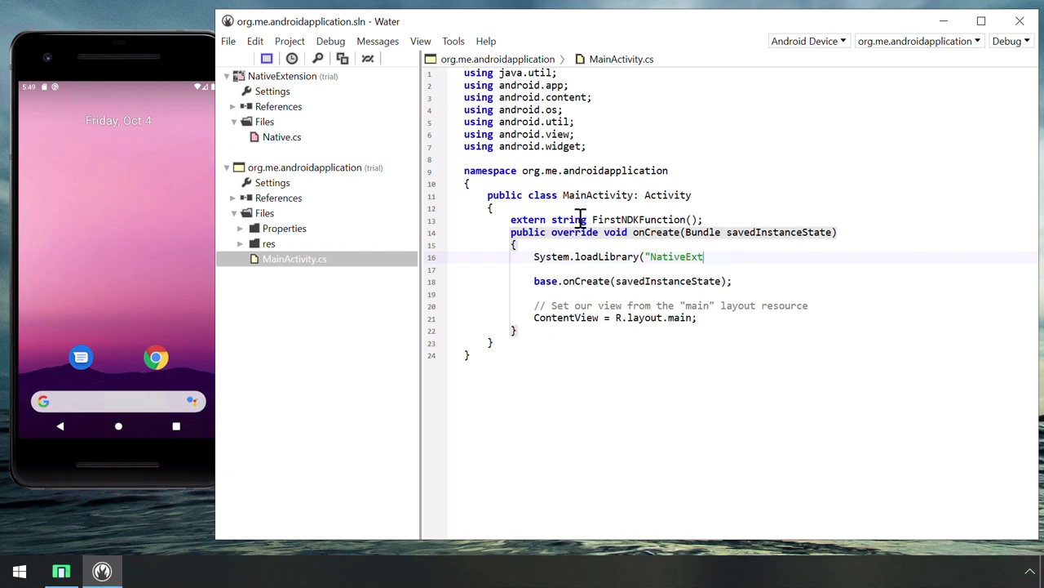
text(ension");)
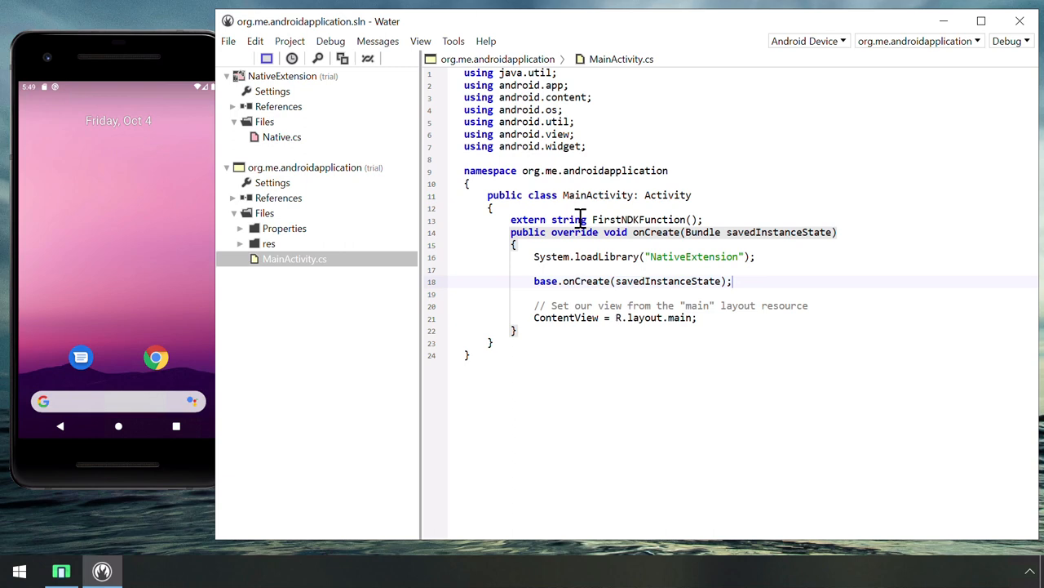
text(Title = FirstNDKFunction();)
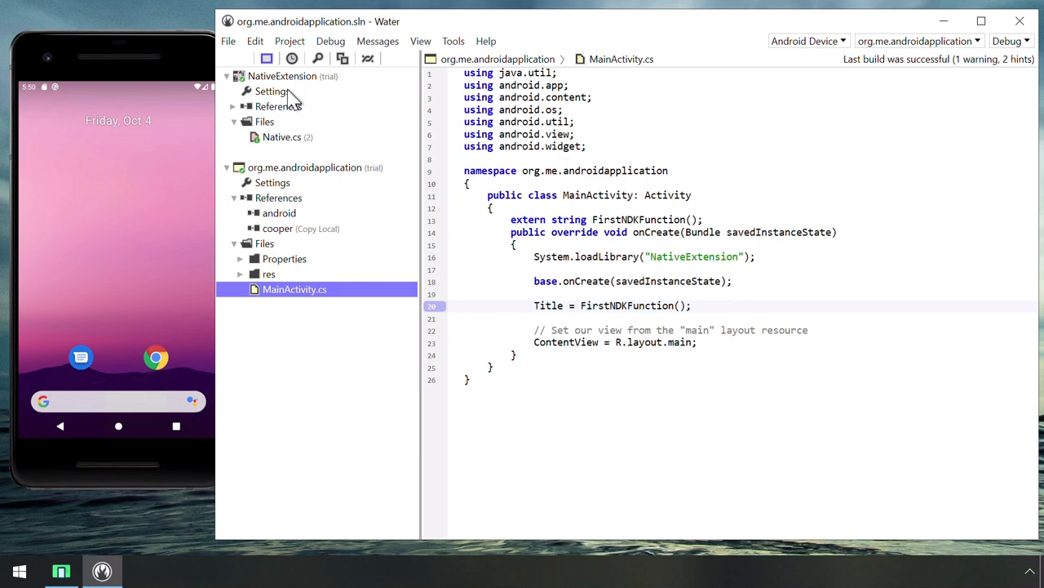
Add NativeExtension to org.me.androidapplication's references
click(281, 75)
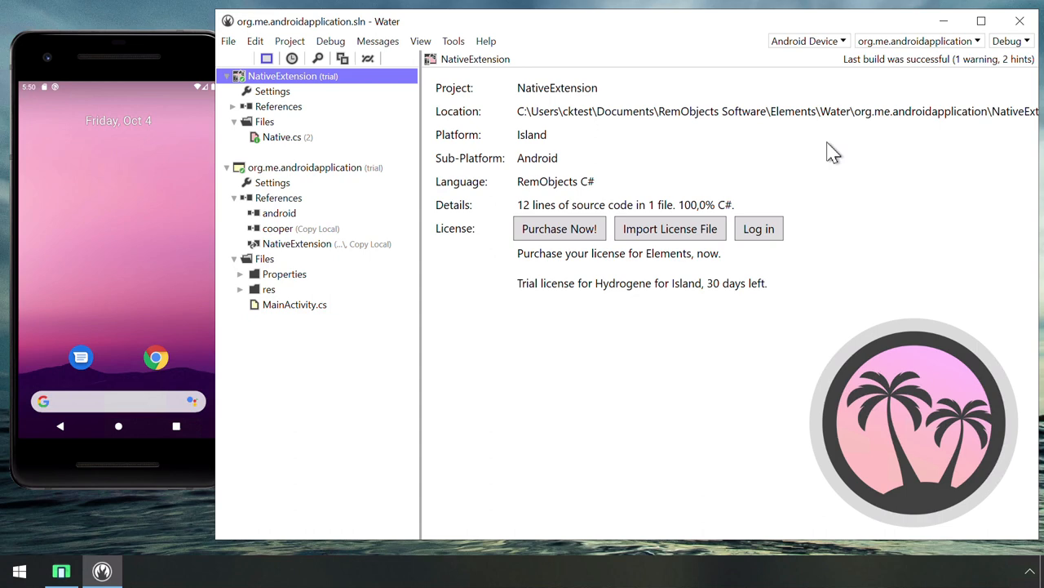
click(808, 40)
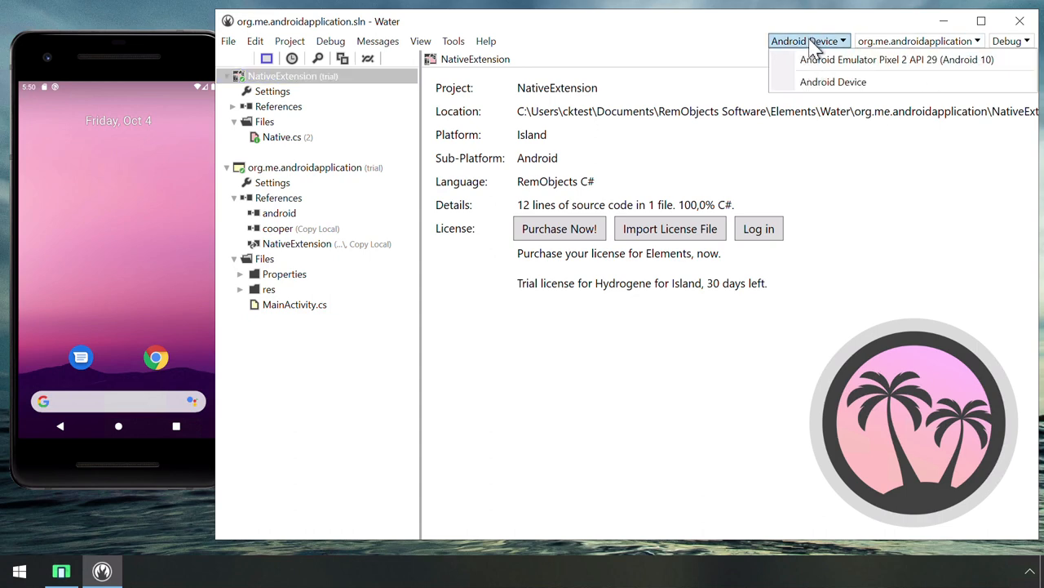
Target the Android Emulator Pixel 2 API 29 and run the app under the debugger
click(895, 58)
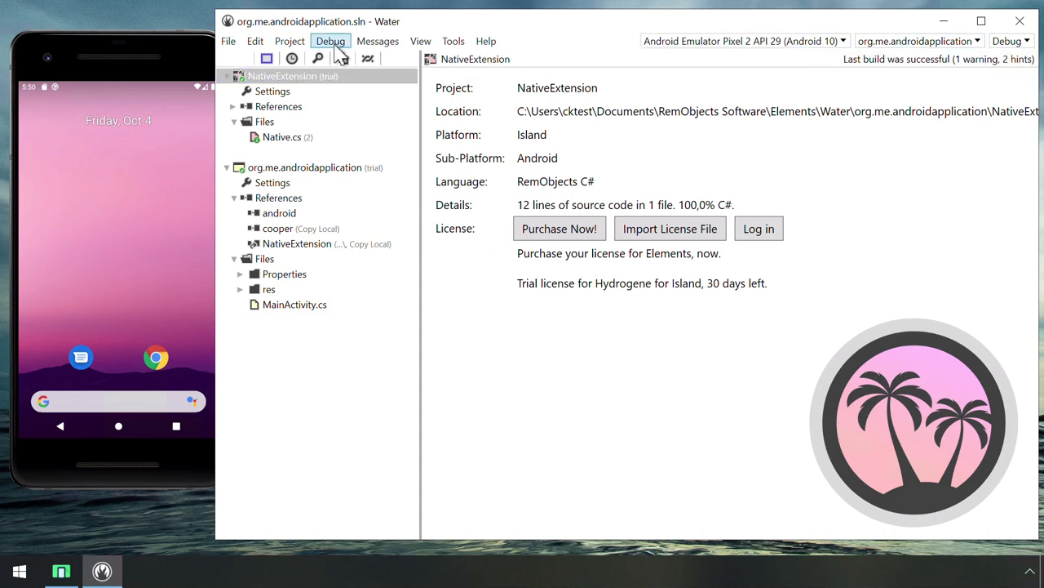
click(352, 41)
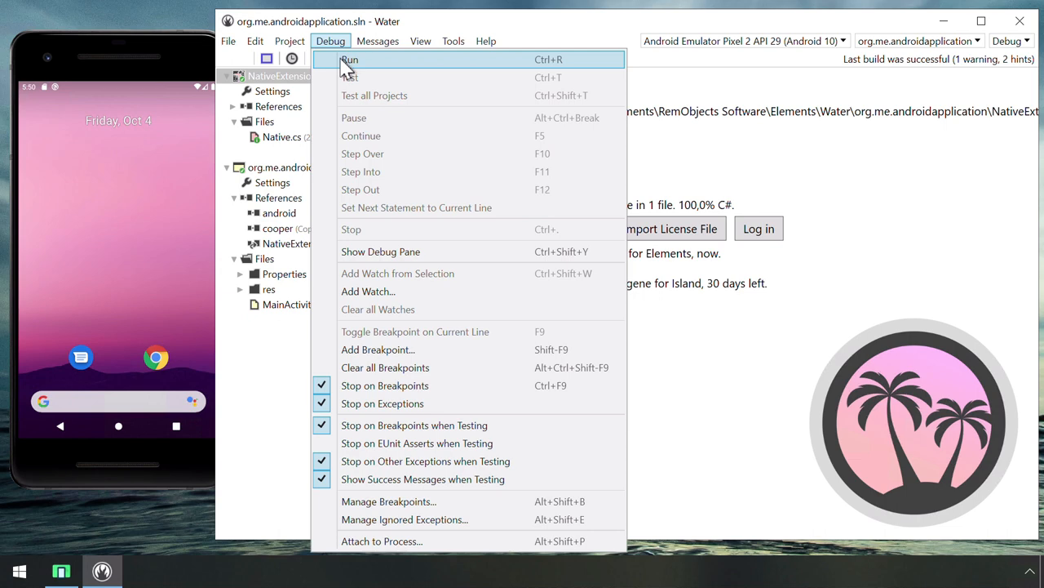
click(351, 59)
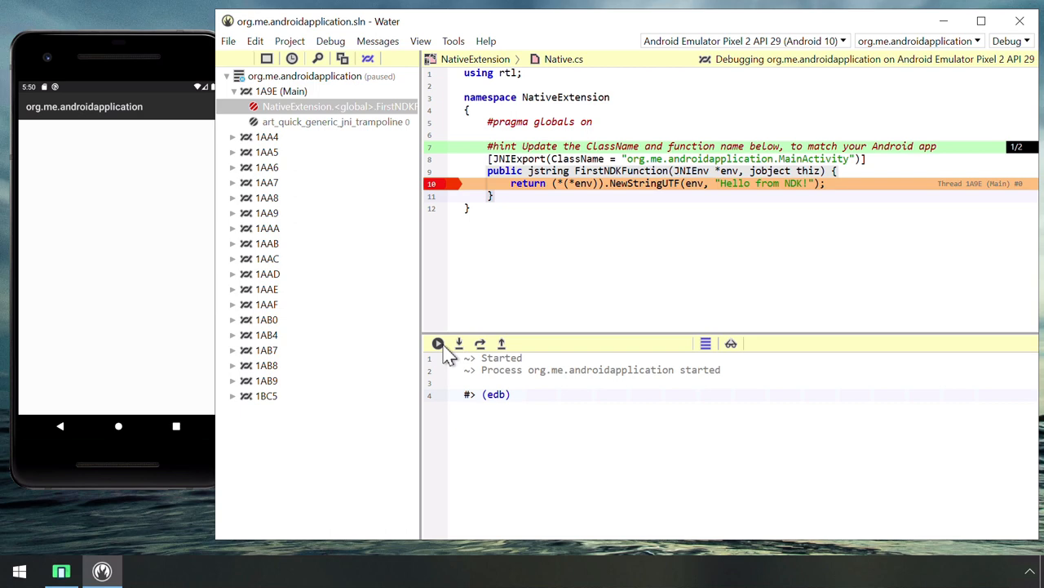
Continue execution past the FirstNDKFunction breakpoint
click(437, 342)
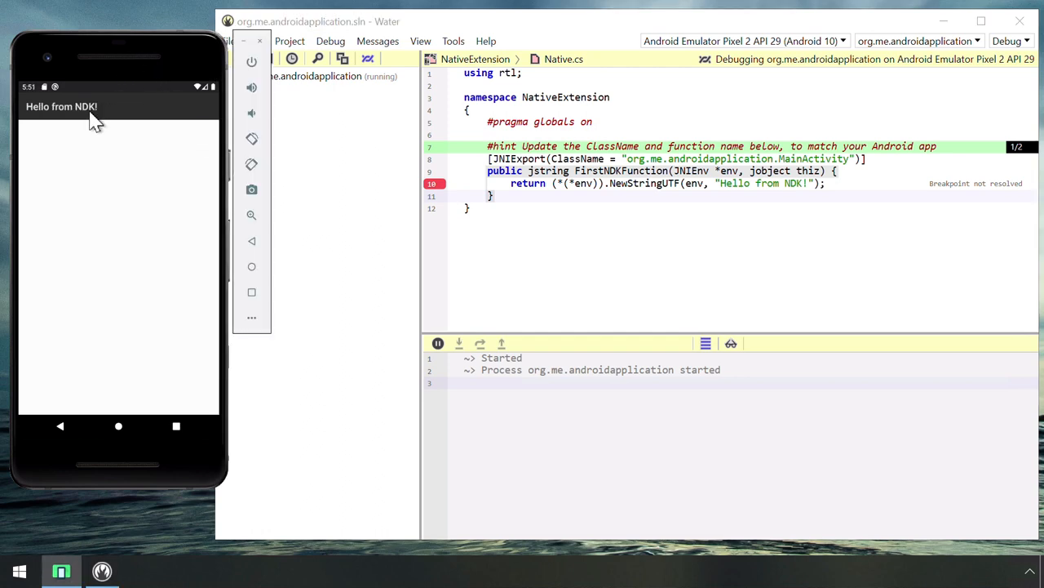
mouse_move(121, 129)
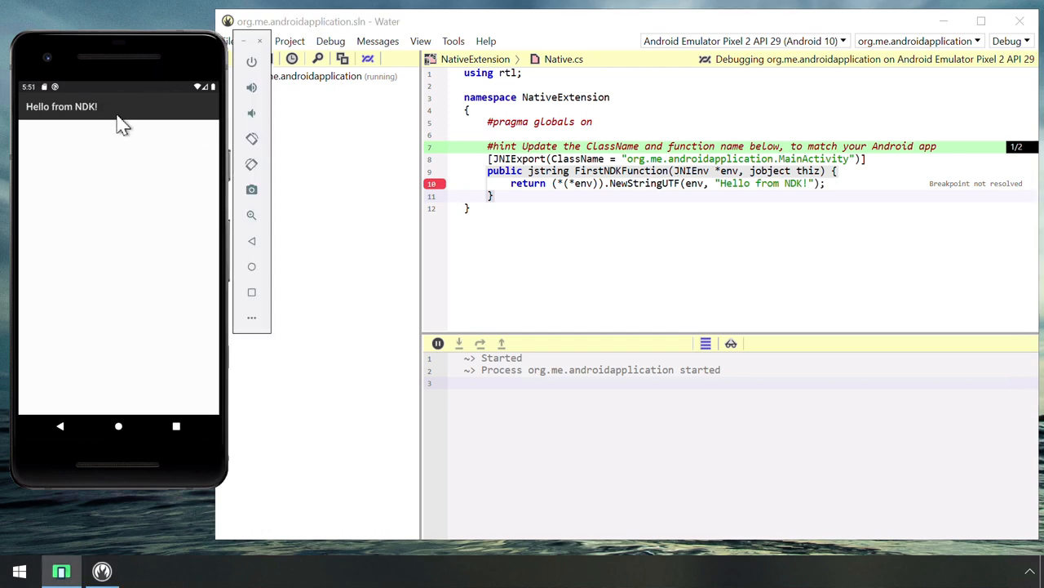